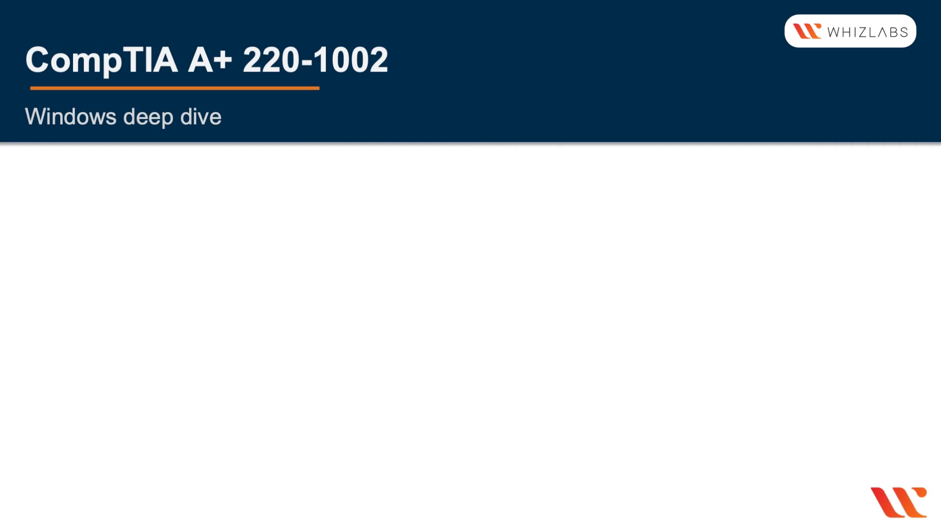
Step: Advance from the Windows deep dive title slide to the Registry slide
{"action": "key", "text": "Right"}
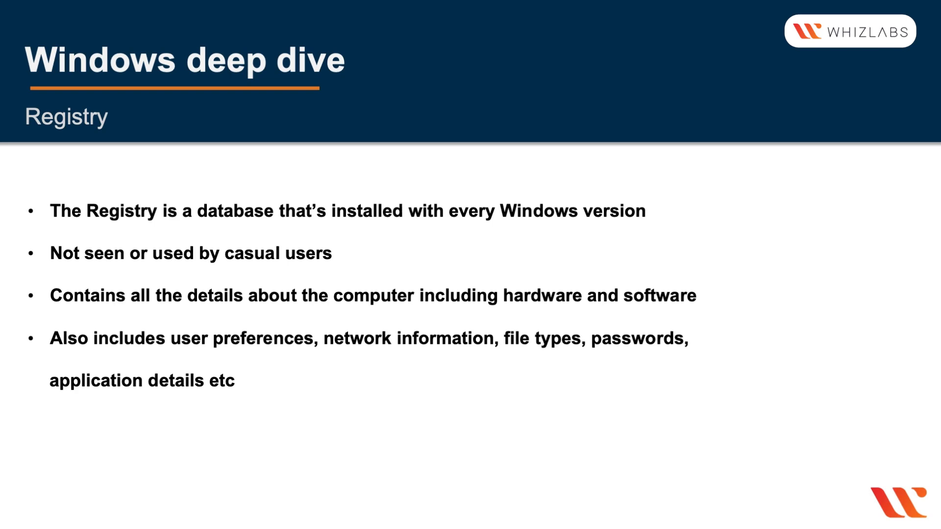
Step: Advance from the Registry slide to the Boot process slide with the secure boot diagram
{"action": "key", "text": "right"}
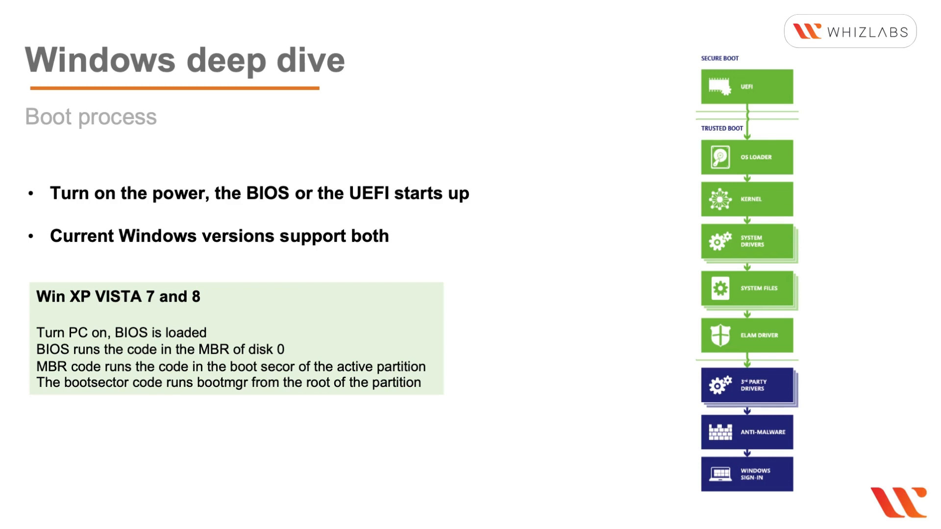
Step: Advance past the UEFI bootmgr slide to the Windows Boot Manager diagram slide
{"action": "key", "text": "Right"}
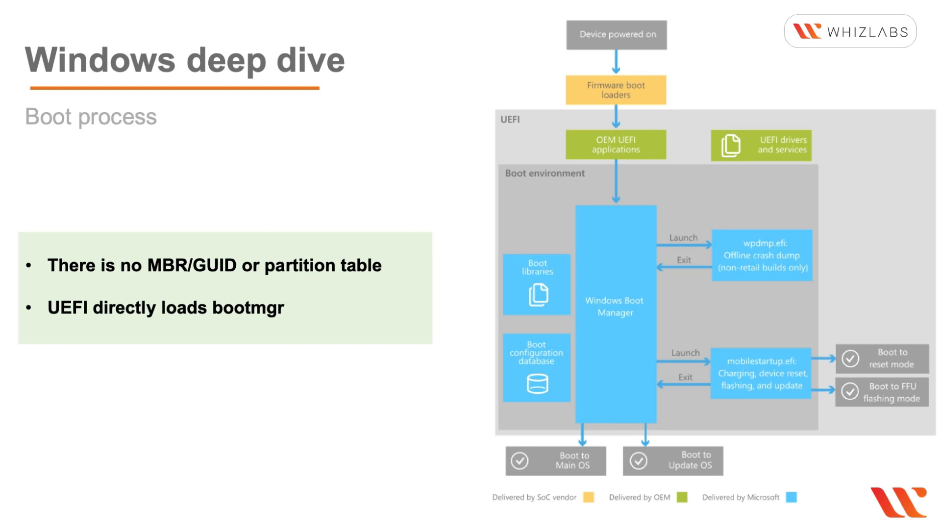
{"action": "key", "text": "Right"}
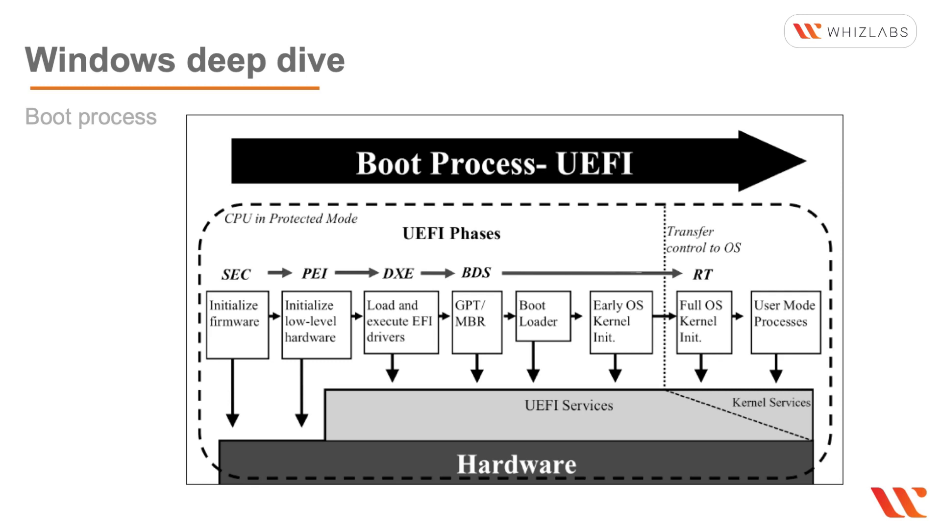
Step: Advance past the UEFI boot phases diagram to the Securing the Boot process slide
{"action": "key", "text": "Right"}
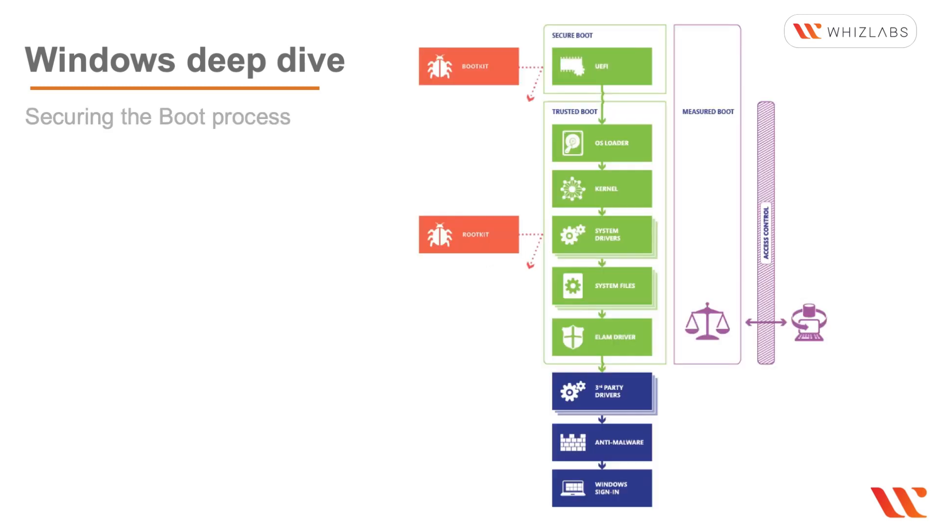